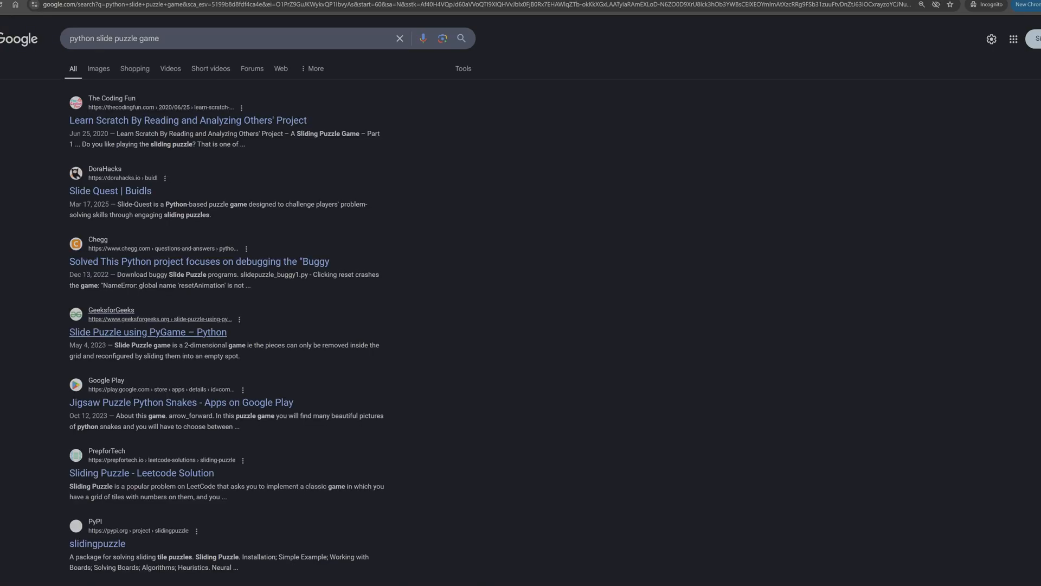
# - Open the GeeksforGeeks 'Slide Puzzle using PyGame – Python' result and scroll through the article
pyautogui.click(148, 331)
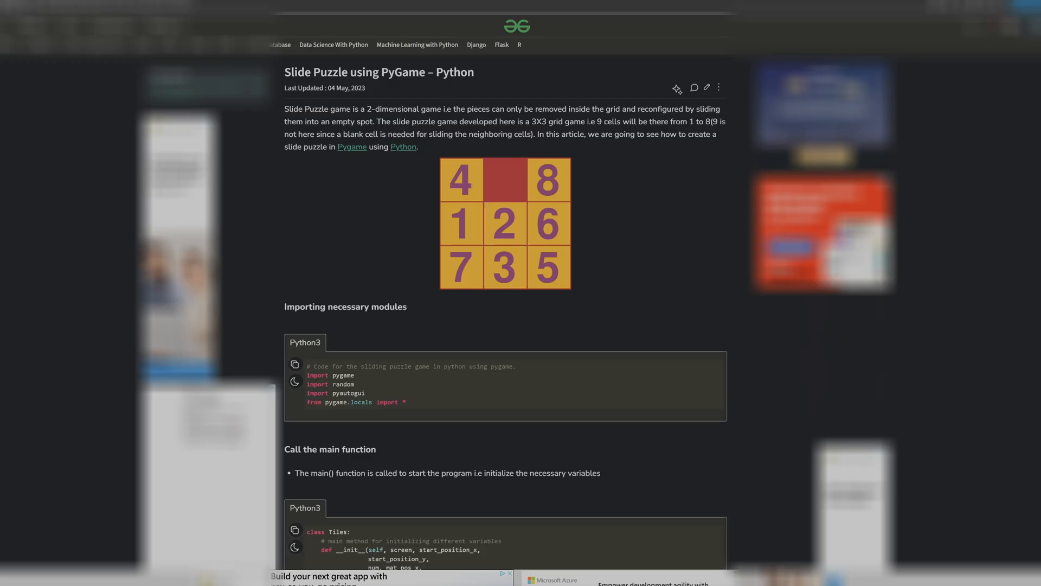
pyautogui.scroll(-3)
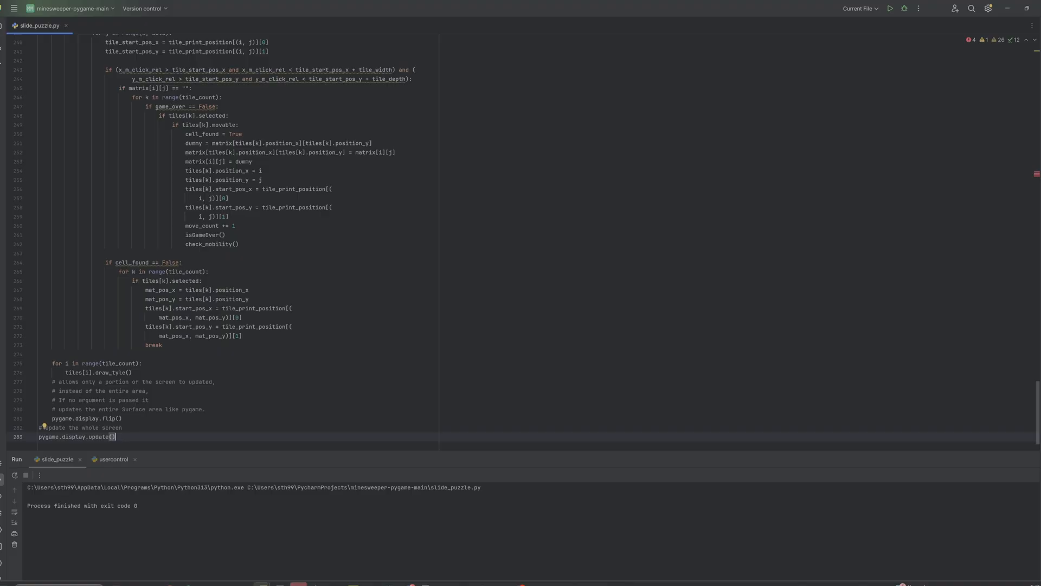
pyautogui.click(890, 8)
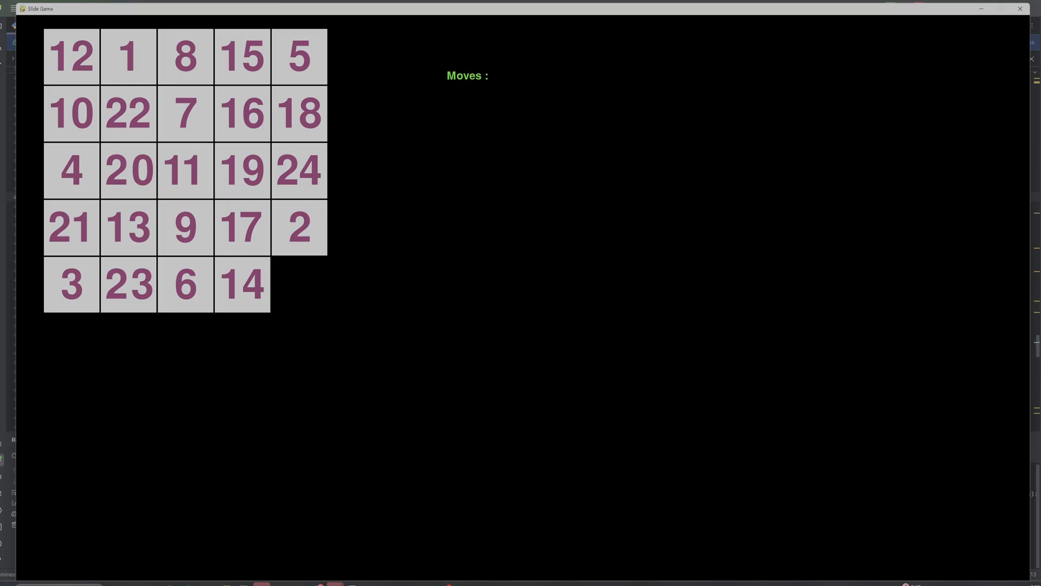
# - Run the script to launch the Slide Game window with a scrambled 5×5 board
pyautogui.click(299, 284)
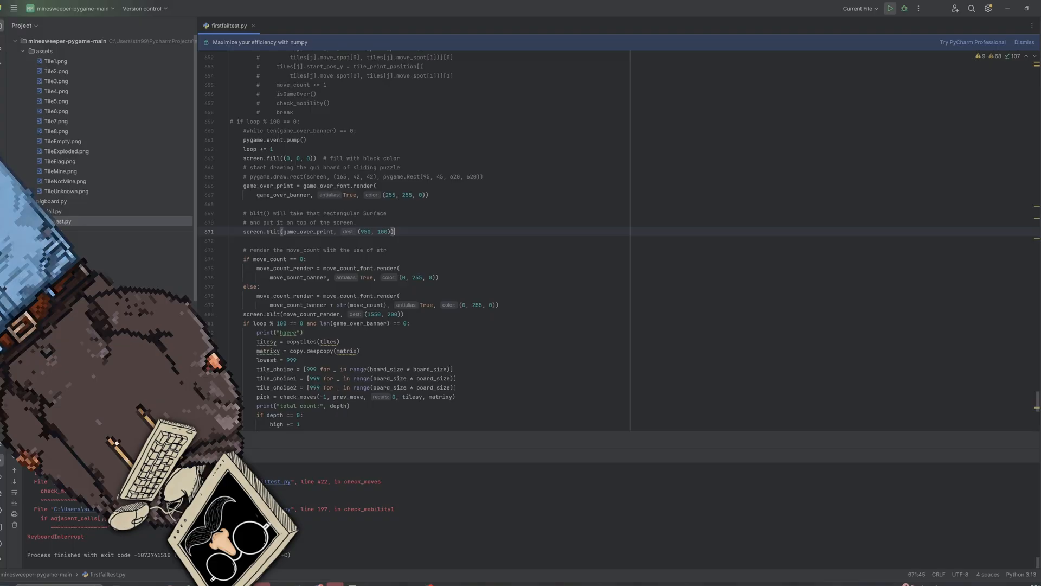
# - Relaunch Slide Game with a 3×3 board and watch the solver run to 307 moves
pyautogui.click(890, 9)
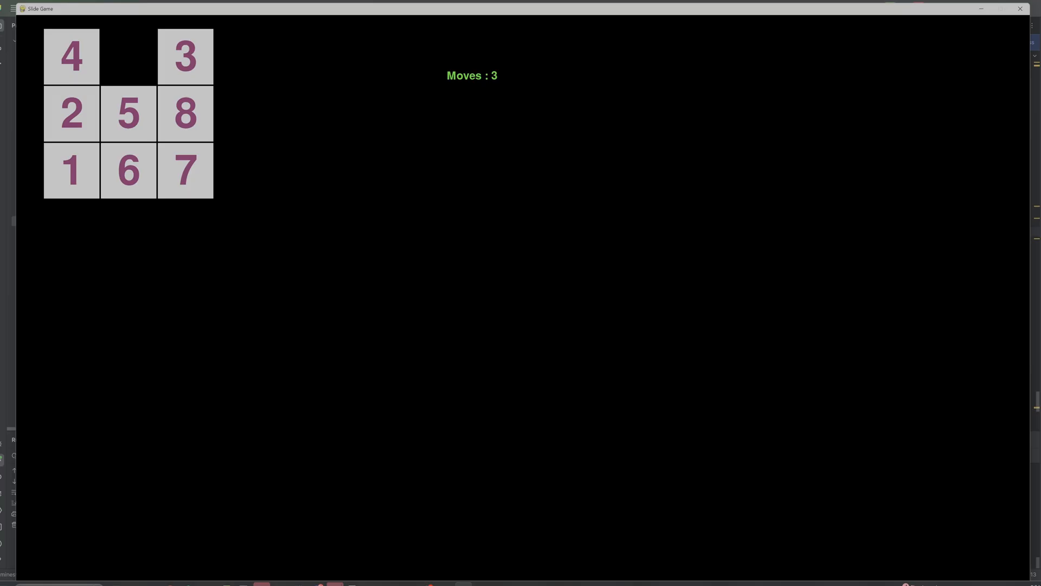
pyautogui.click(71, 56)
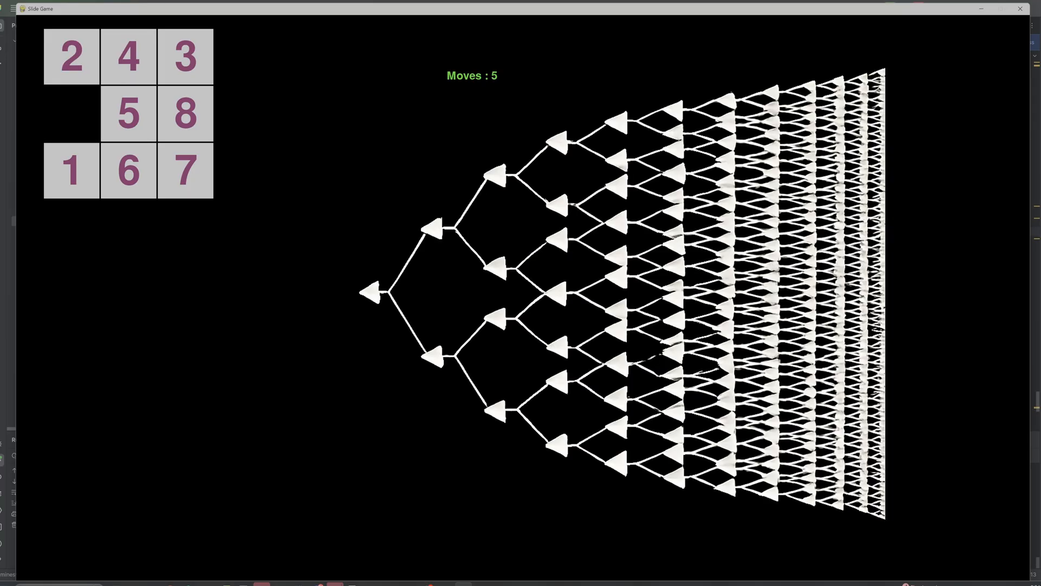
pyautogui.click(128, 113)
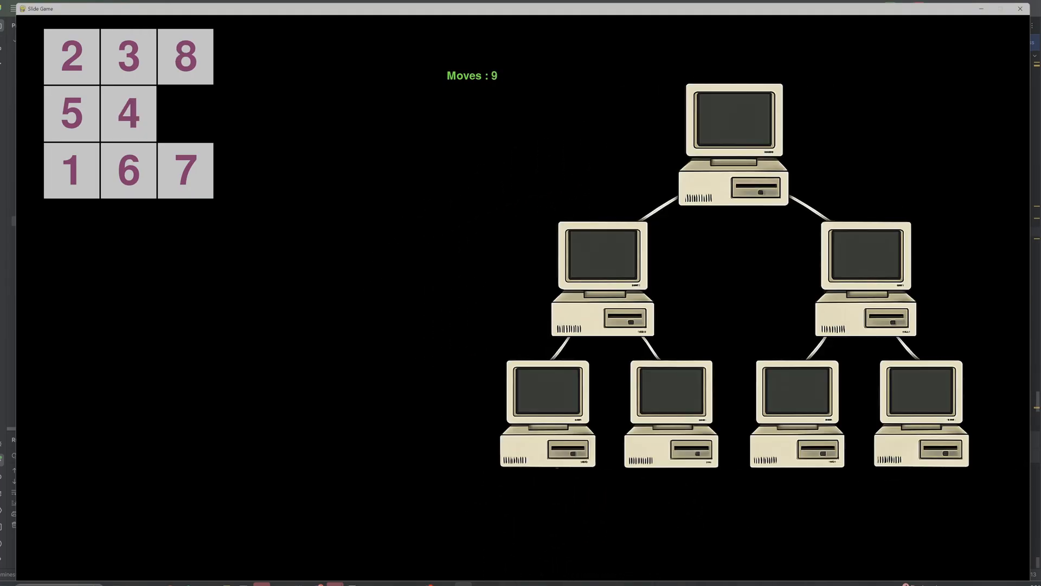
pyautogui.click(128, 114)
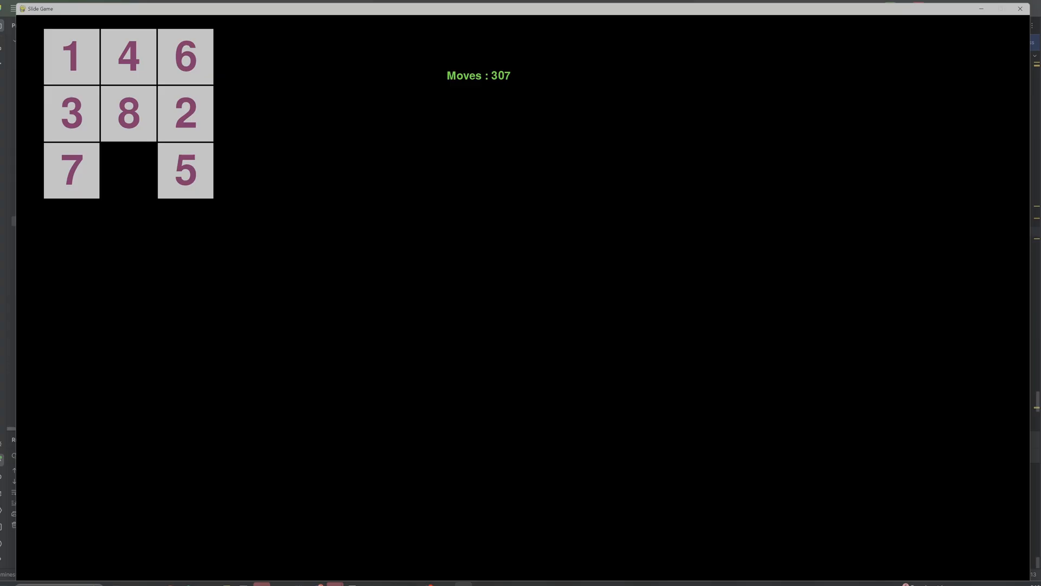
# - Slide more tiles beside the blank on the 3×3 board, reaching 312 moves
pyautogui.click(128, 170)
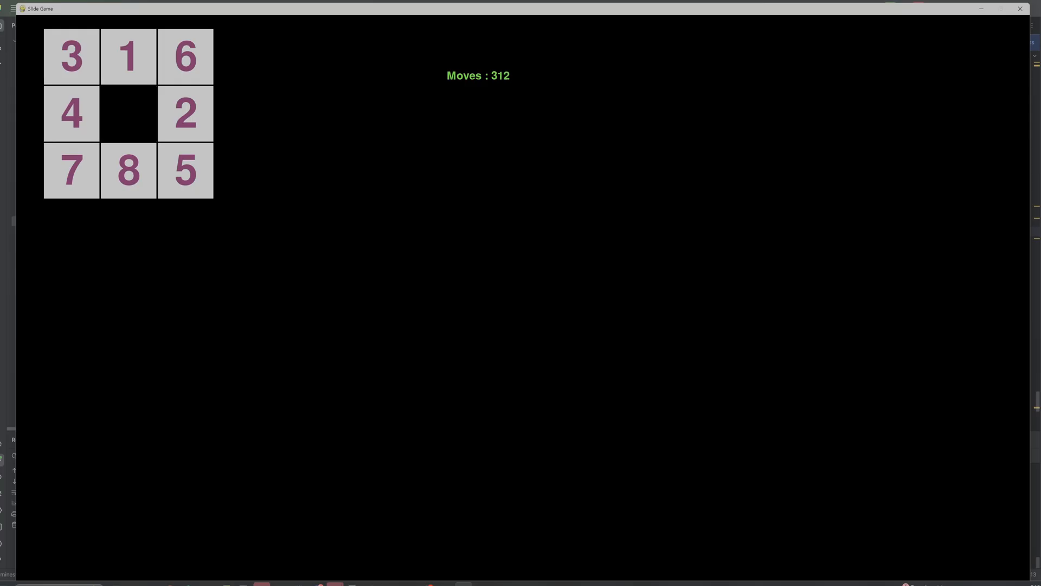
pyautogui.click(127, 171)
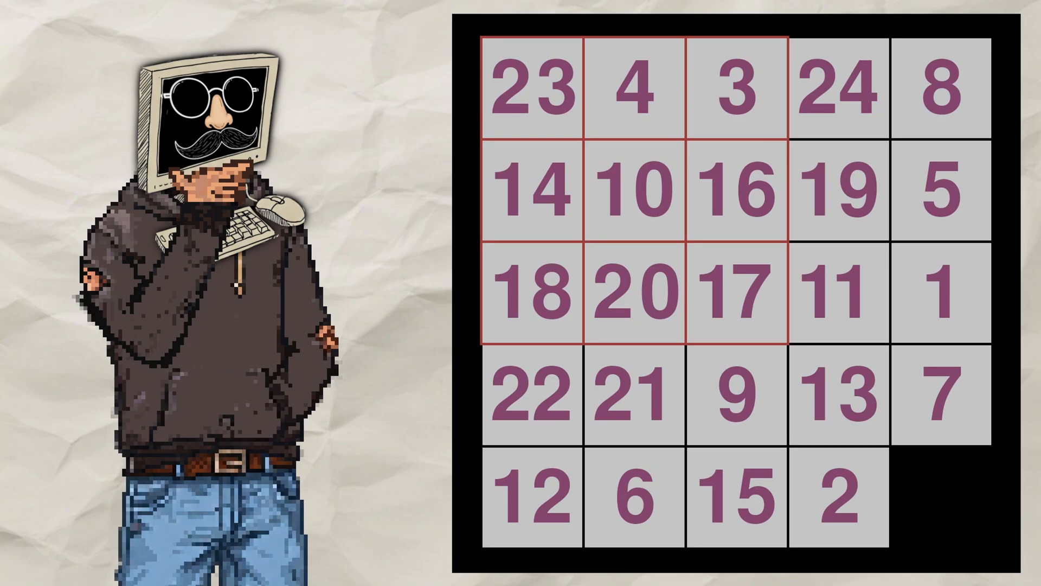
# - Step through the explainer animation, moving the blank to clear 23 from the top-left corner
pyautogui.click(532, 89)
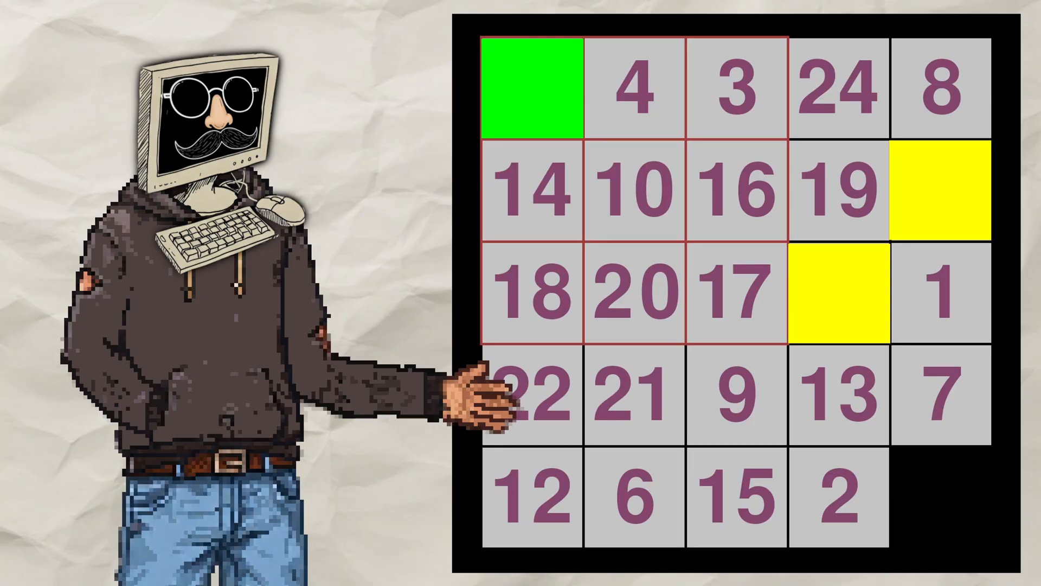
pyautogui.click(837, 190)
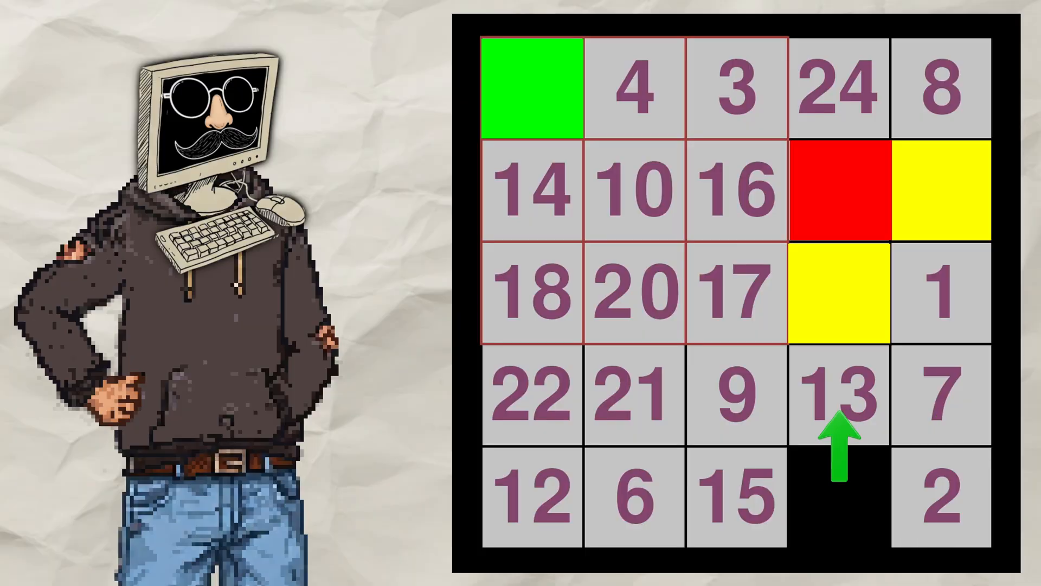
pyautogui.click(839, 396)
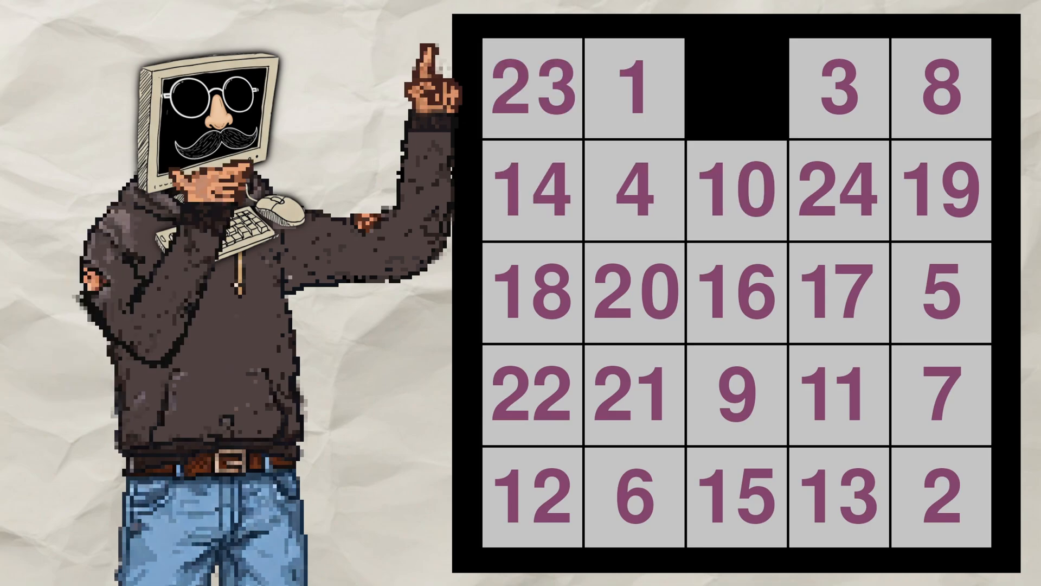
pyautogui.click(532, 88)
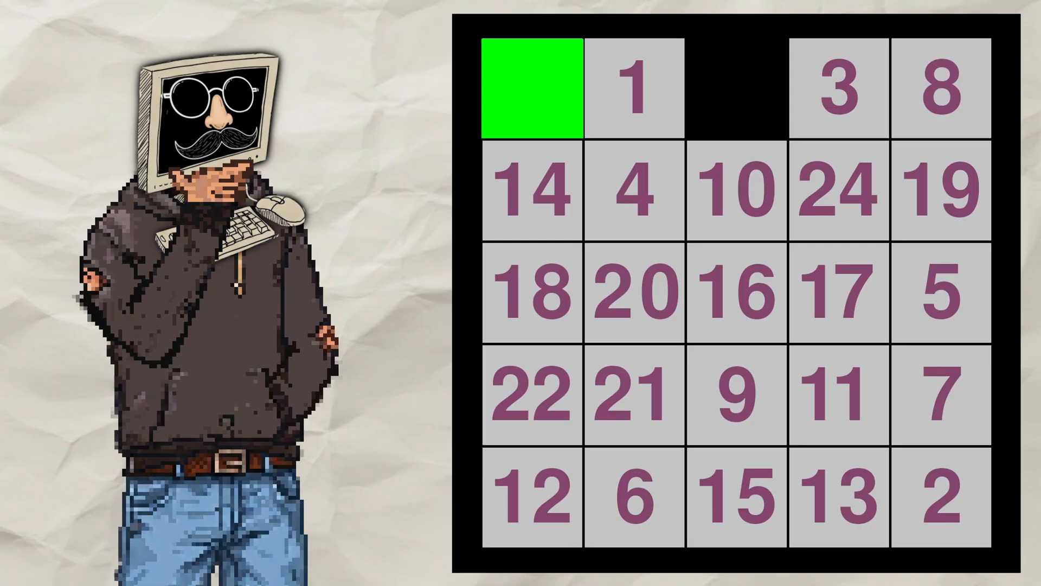
pyautogui.click(531, 88)
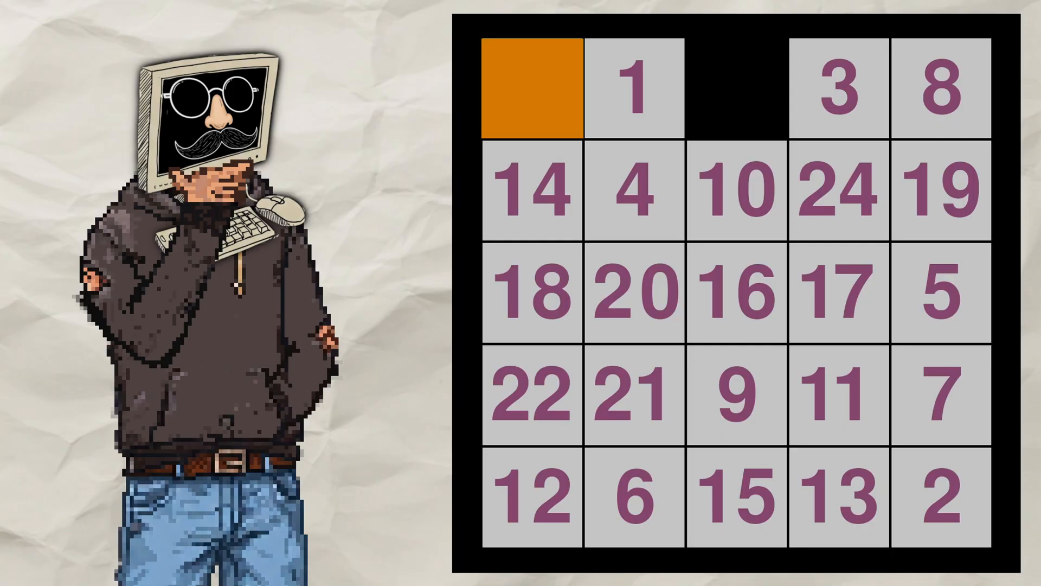